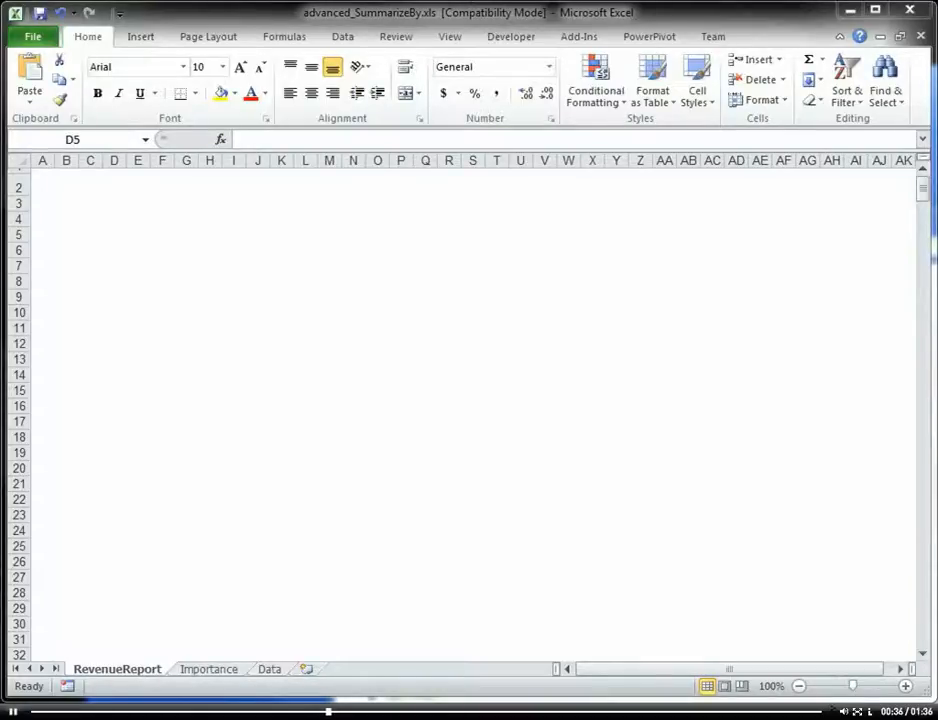
mouse_move(217, 394)
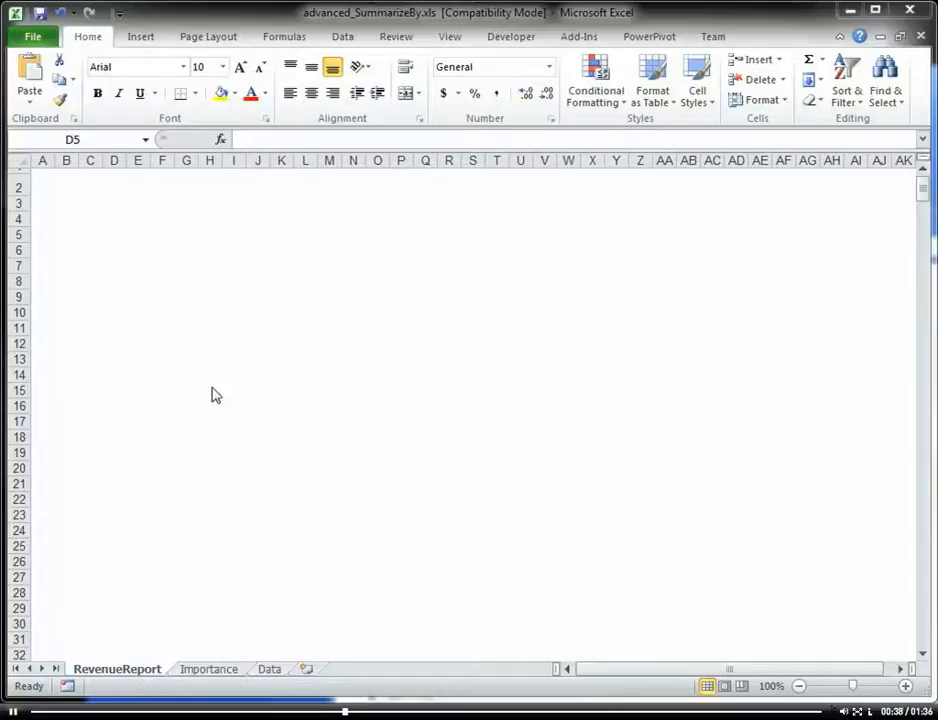
Select cell D5 on the RevenueReport sheet as the PivotTable location.
click(114, 234)
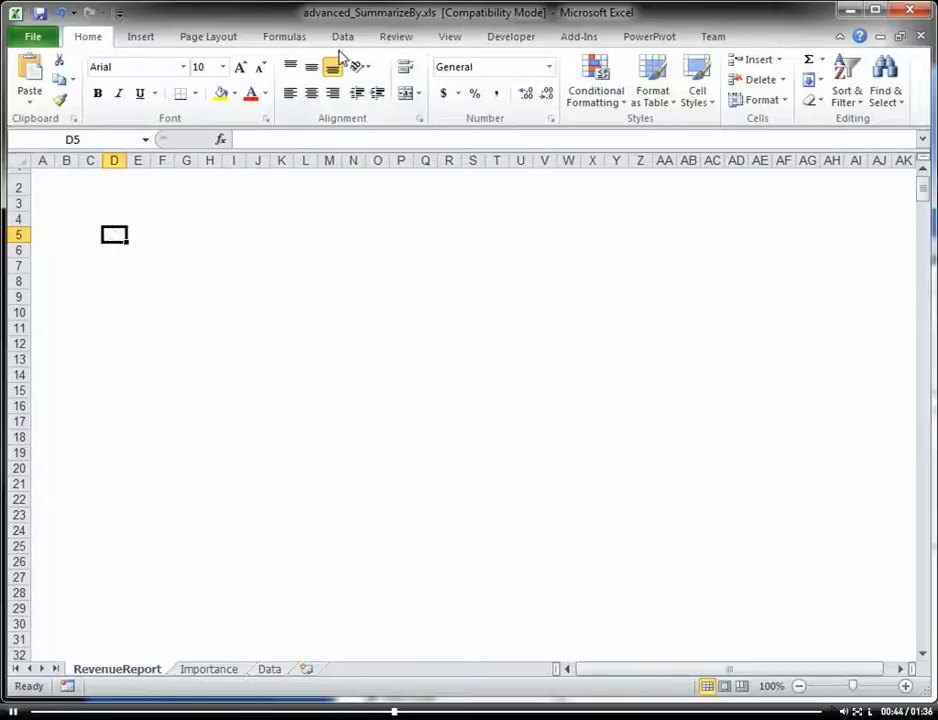
Start a PivotTable and switch to the Advanced_PivotCache.xlsx Data sheet for the source range.
click(140, 36)
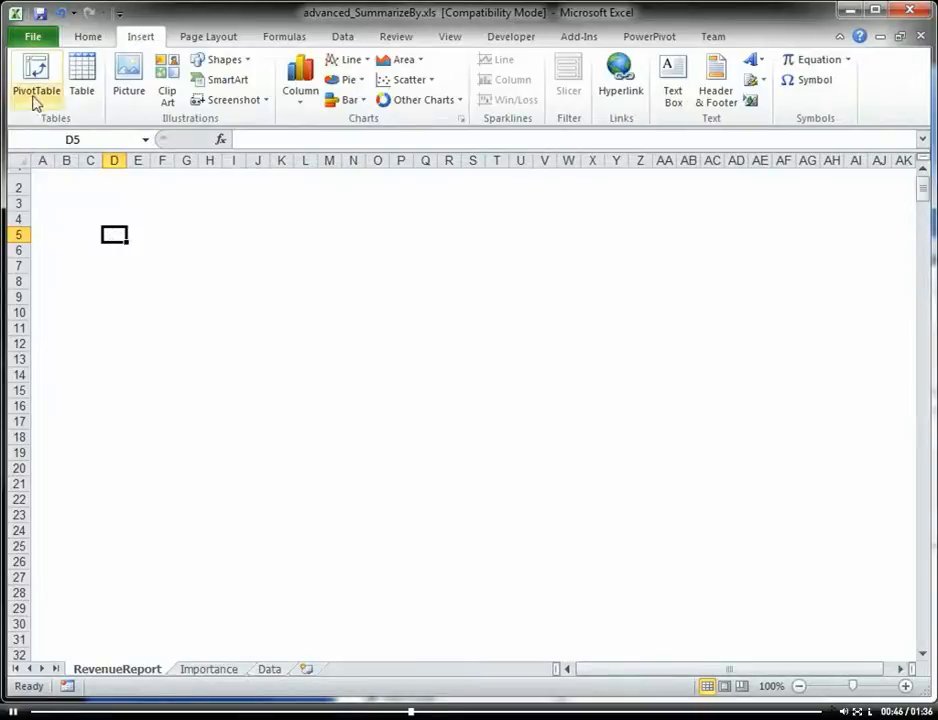
click(36, 75)
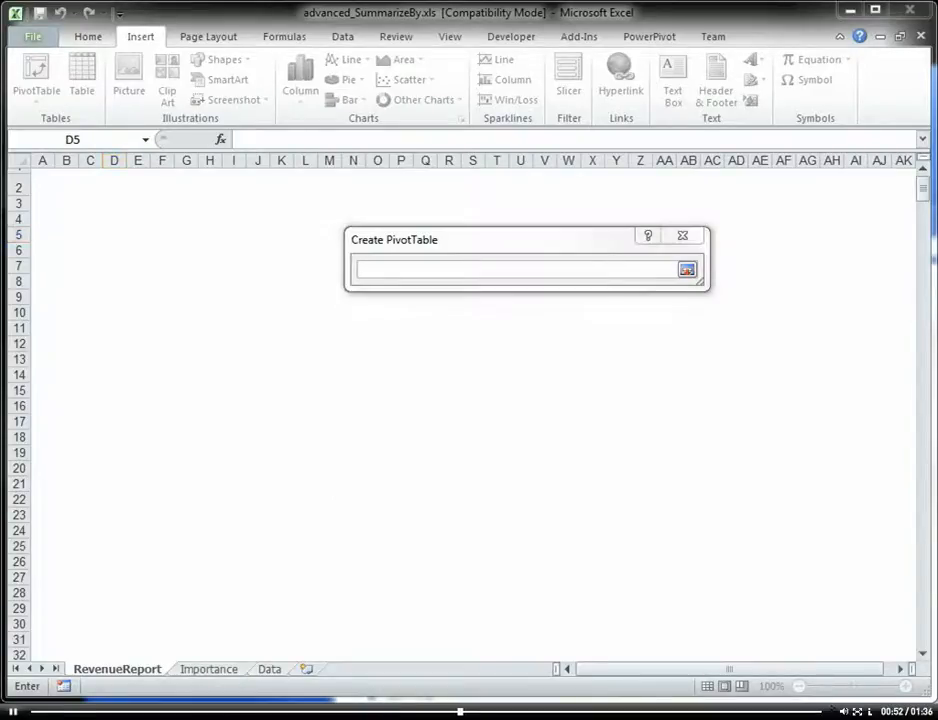
click(141, 669)
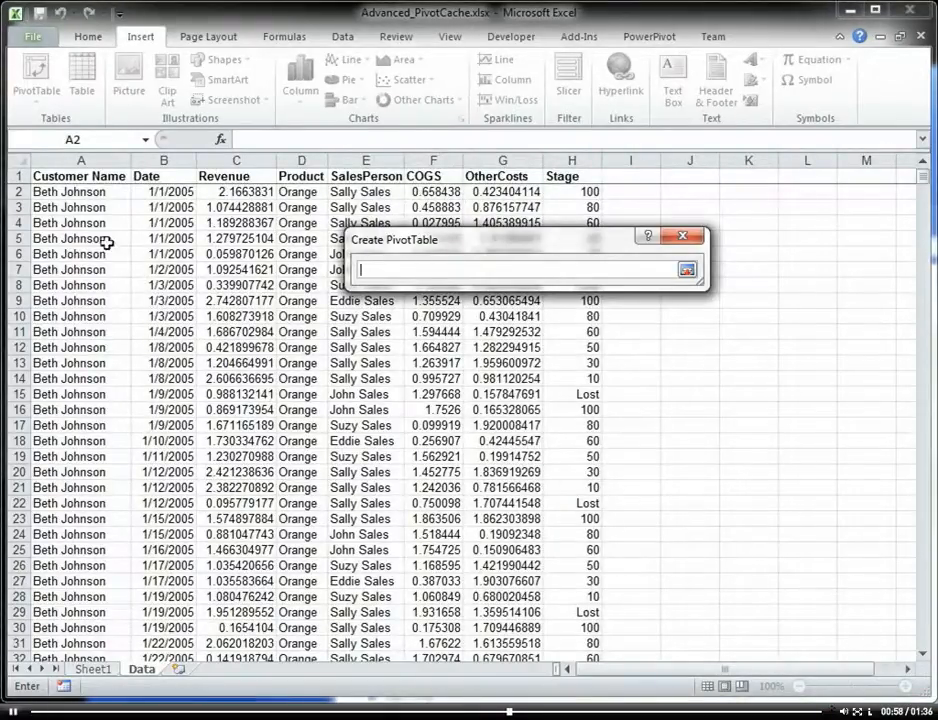
click(80, 175)
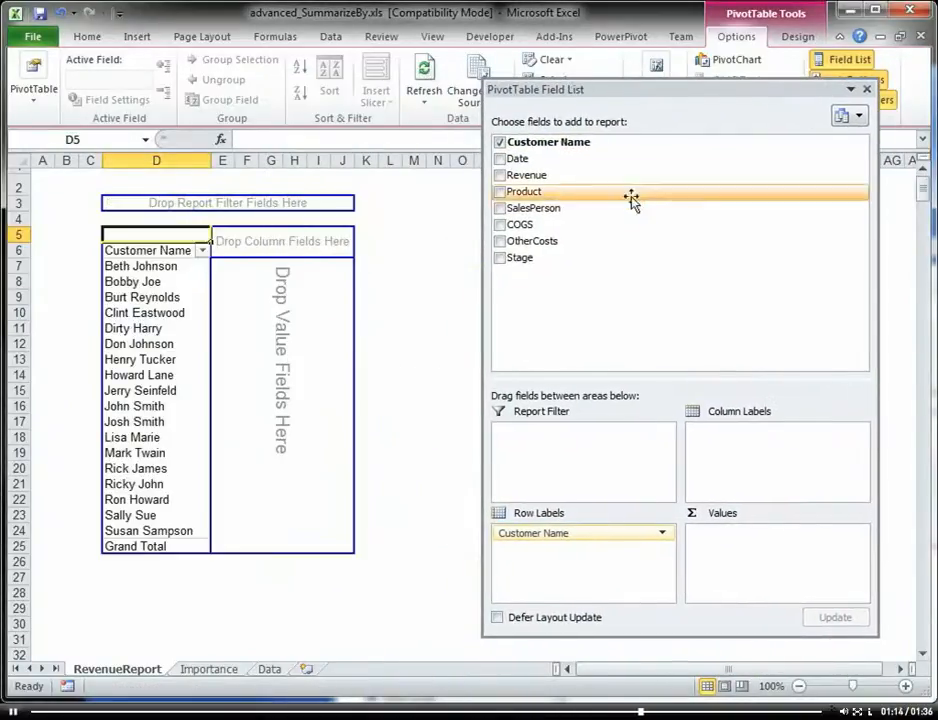
mouse_move(601, 208)
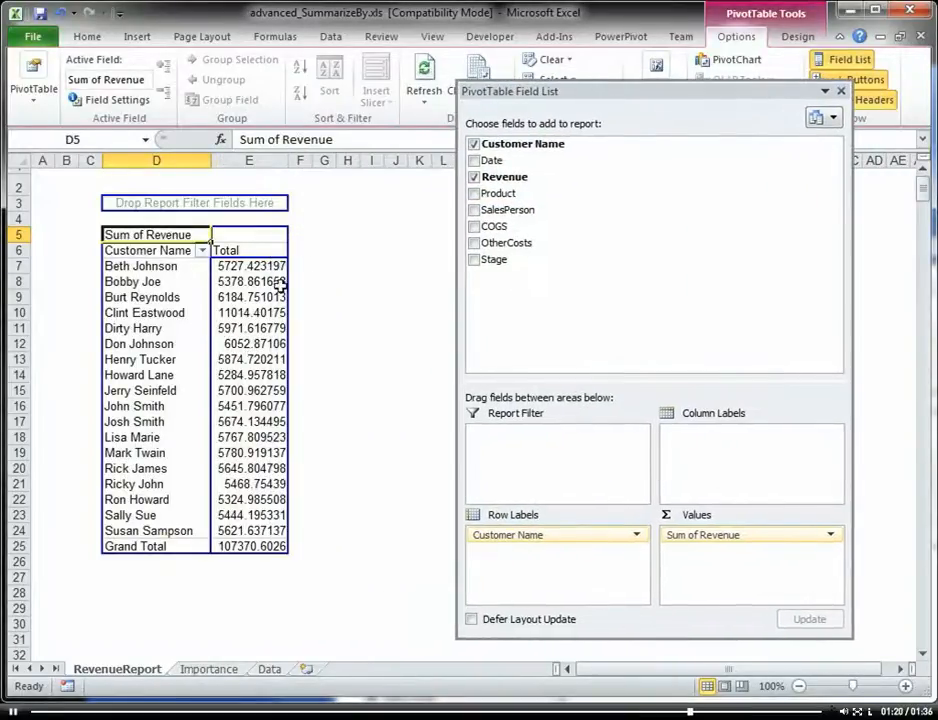
Refresh the PivotTable so Revenue totals per Customer Name show a Grand Total of about 107,370.6.
click(423, 75)
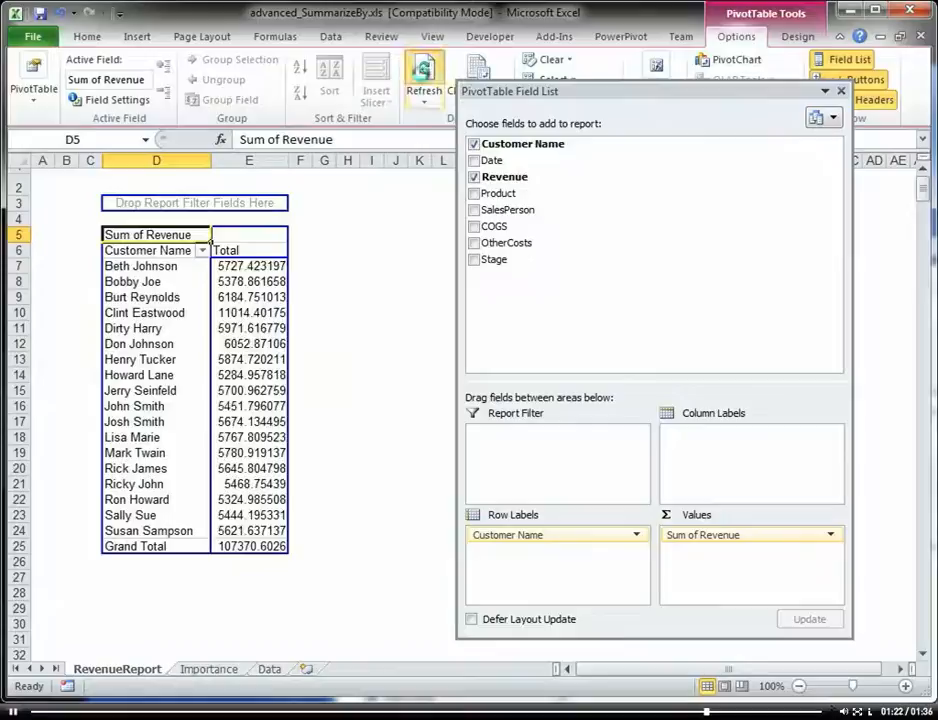